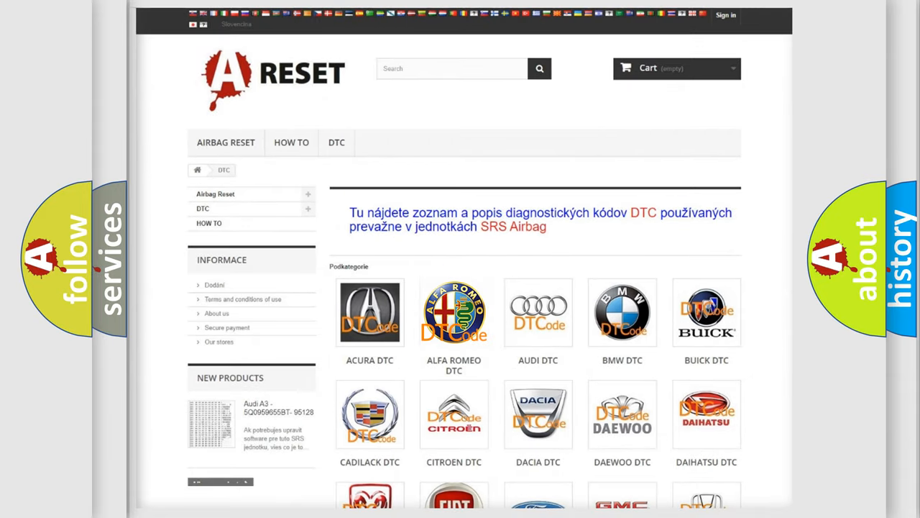
View the Alfa Romeo DTC page and scan its airbag code list down to the B1000-series codes.
left_click(454, 312)
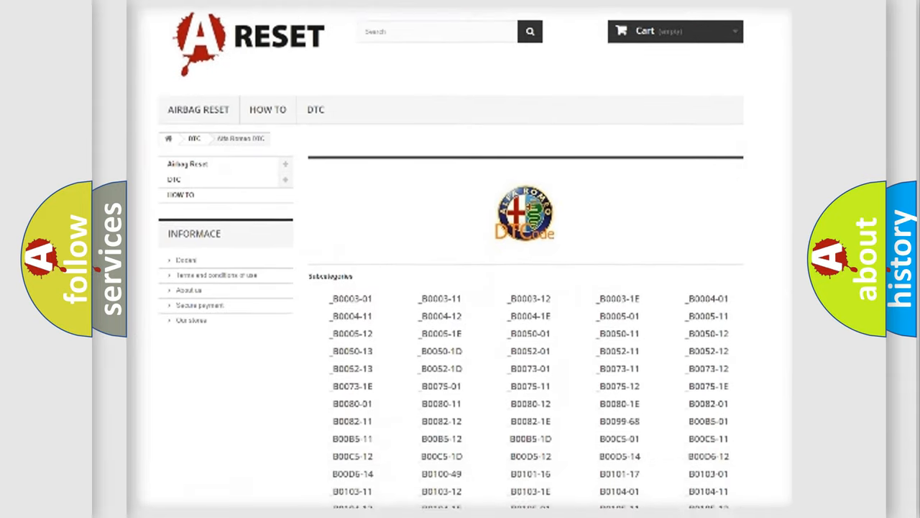
scroll("down", 3)
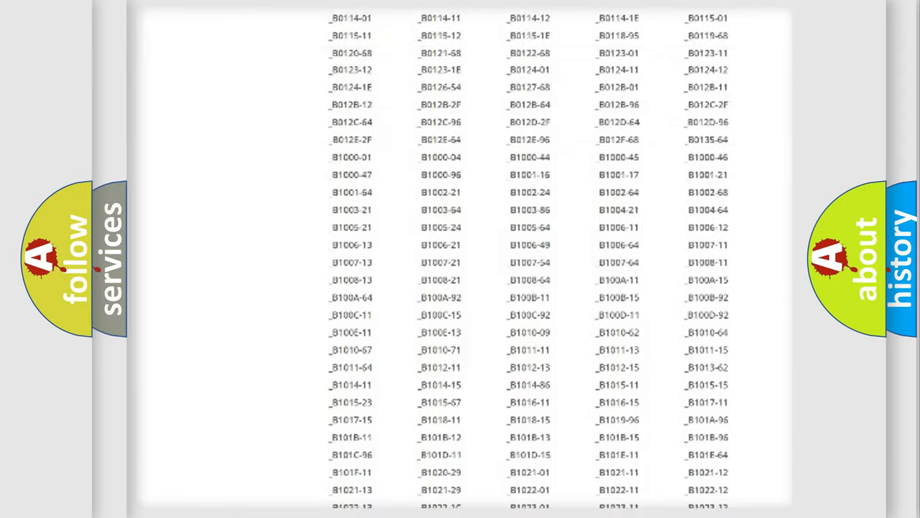
scroll("up", 3)
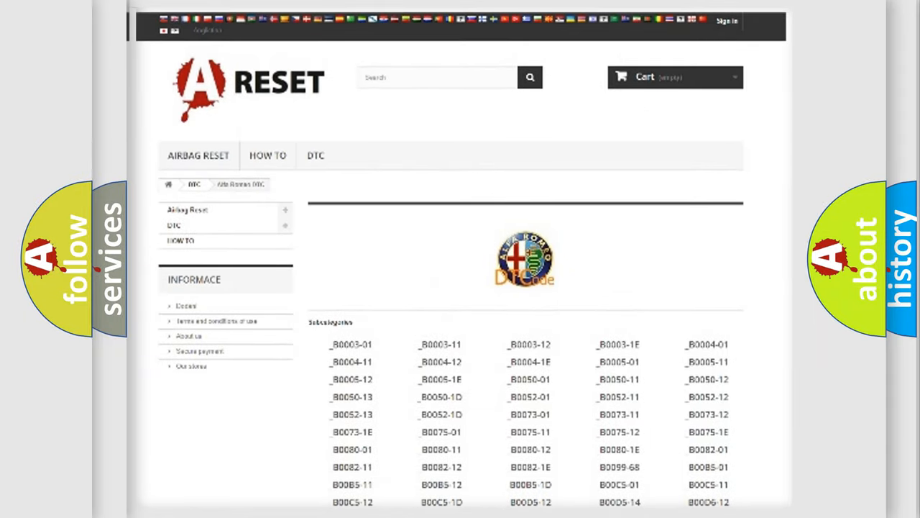